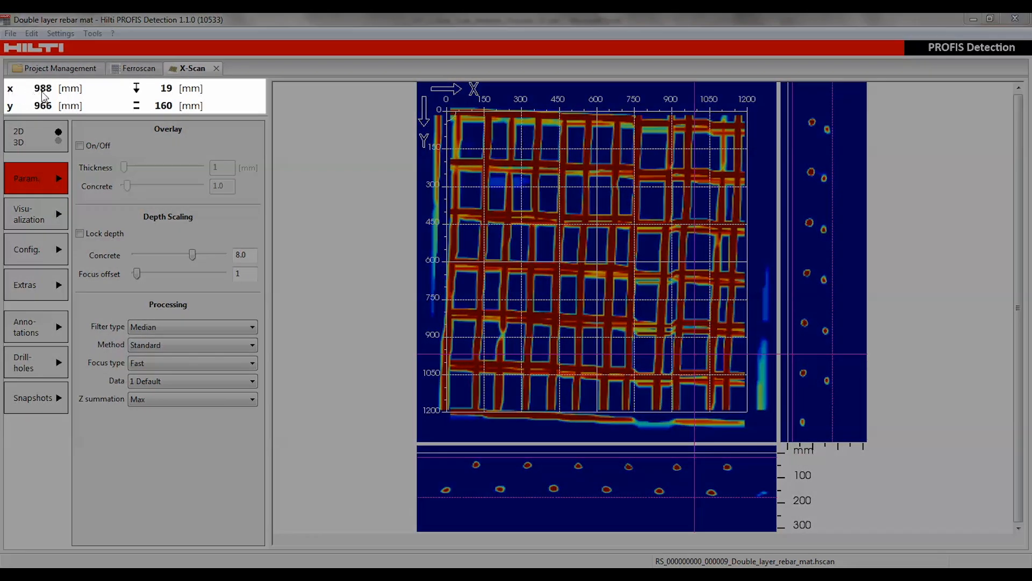
mouse_move(421, 119)
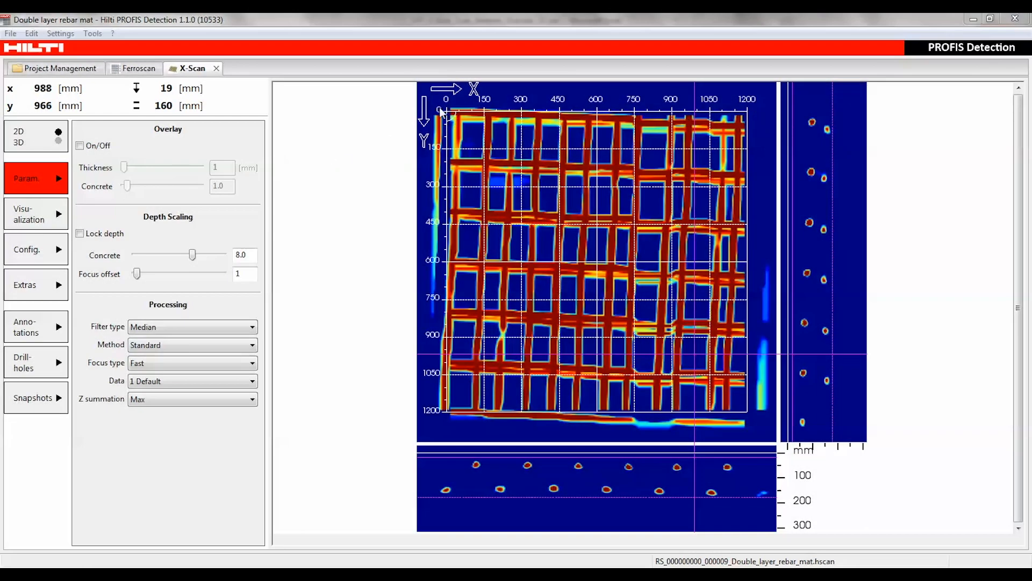
mouse_move(434, 350)
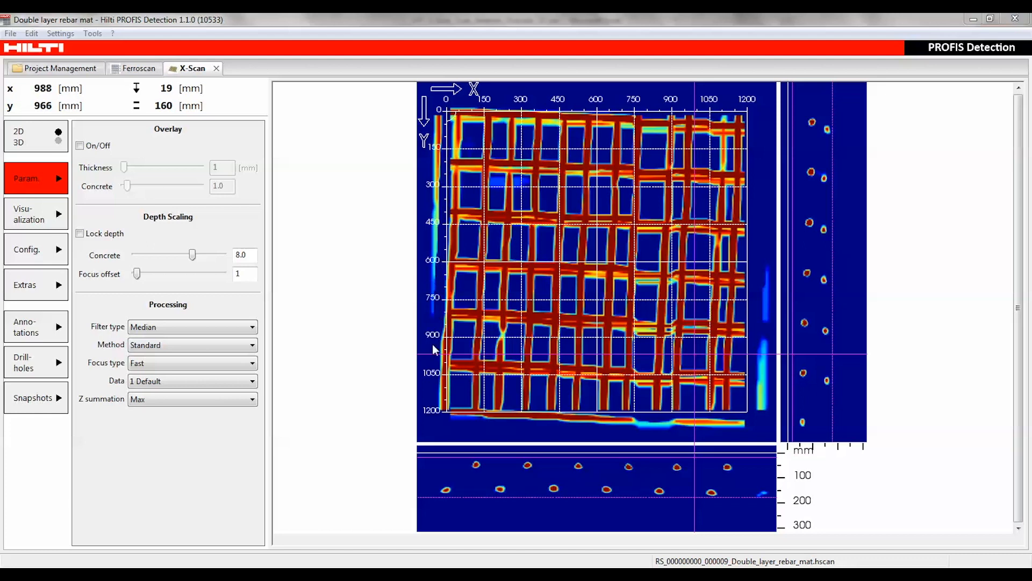
mouse_move(703, 269)
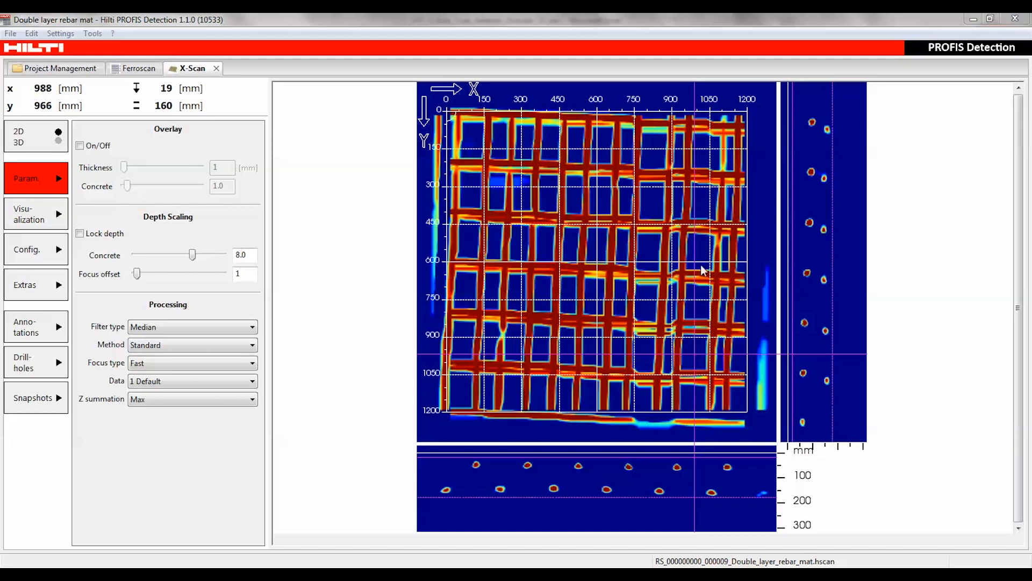
Move the cross-section crosshair to about x 1001 mm, y 544 mm on the rebar mat
left_click(696, 256)
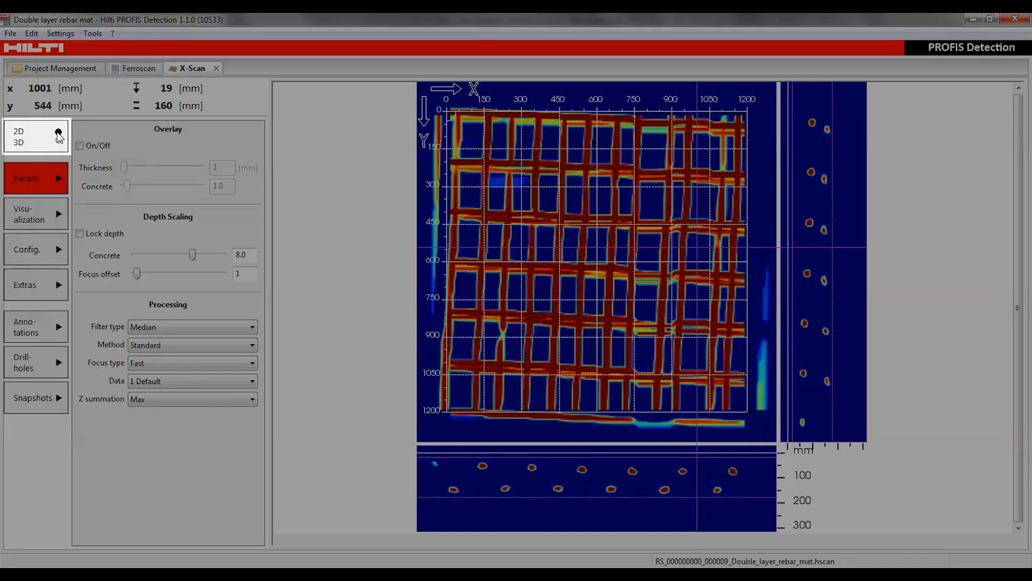
left_click(36, 137)
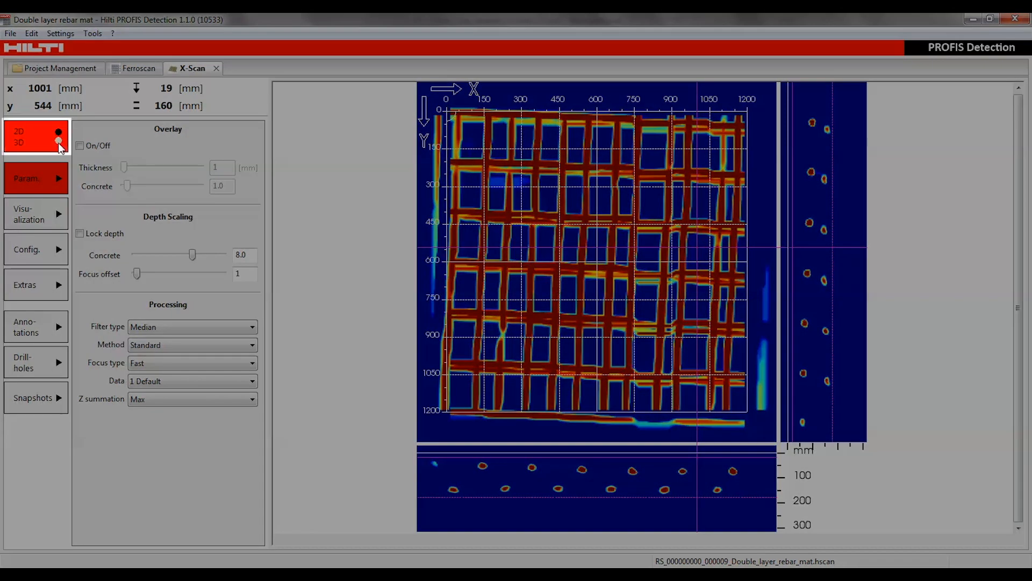
left_click(58, 142)
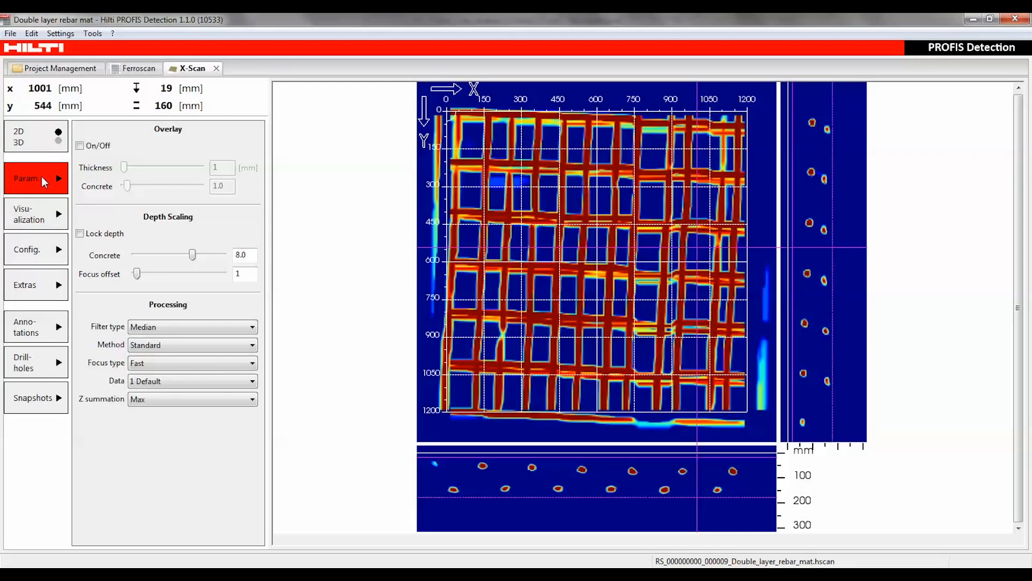
mouse_move(170, 143)
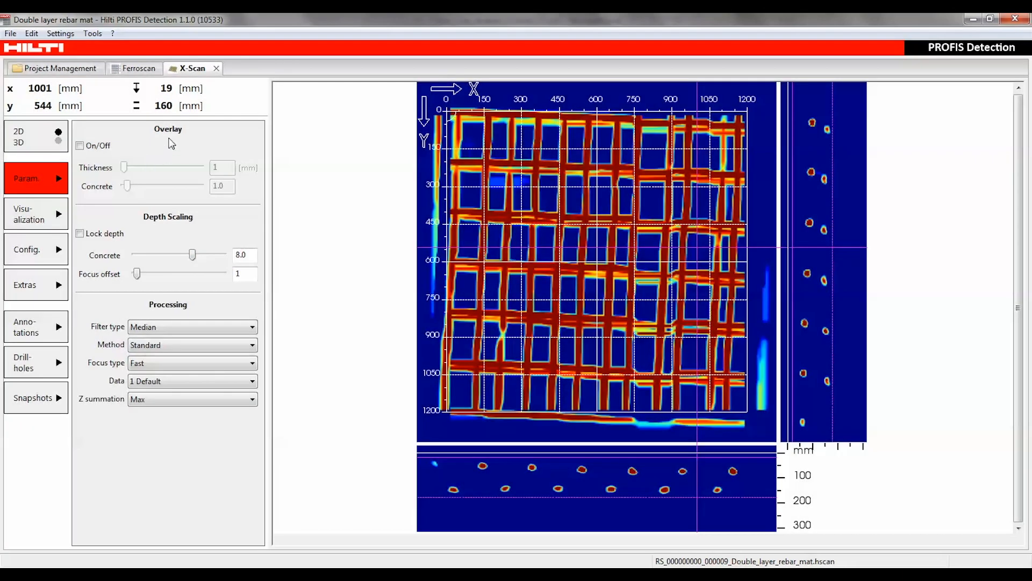
mouse_move(182, 230)
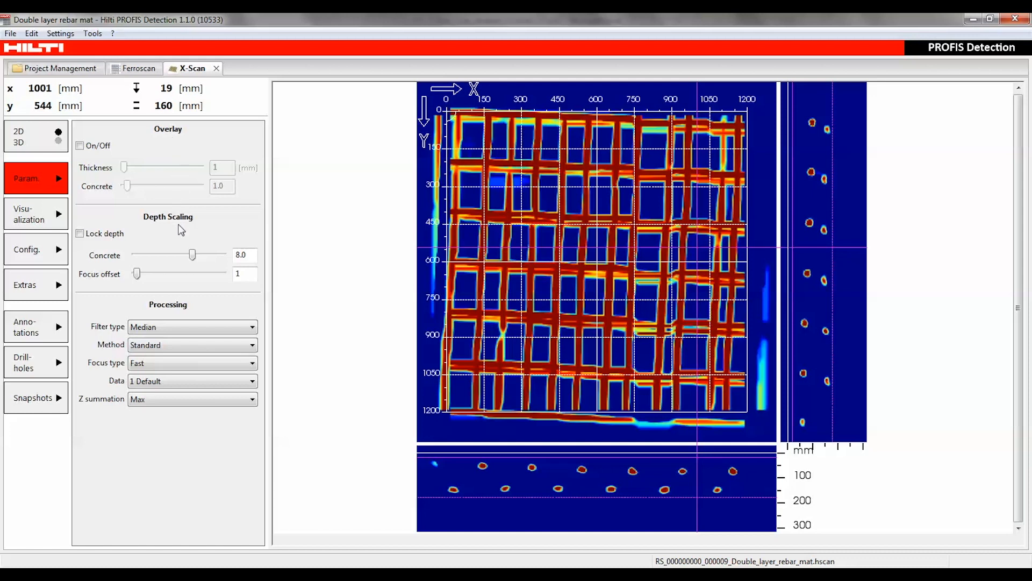
mouse_move(186, 311)
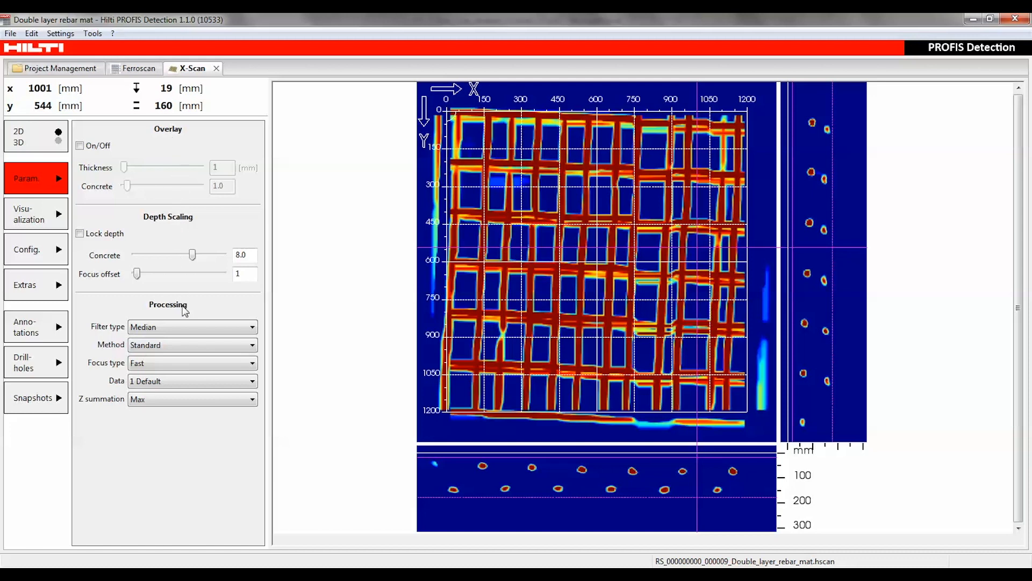
left_click(36, 214)
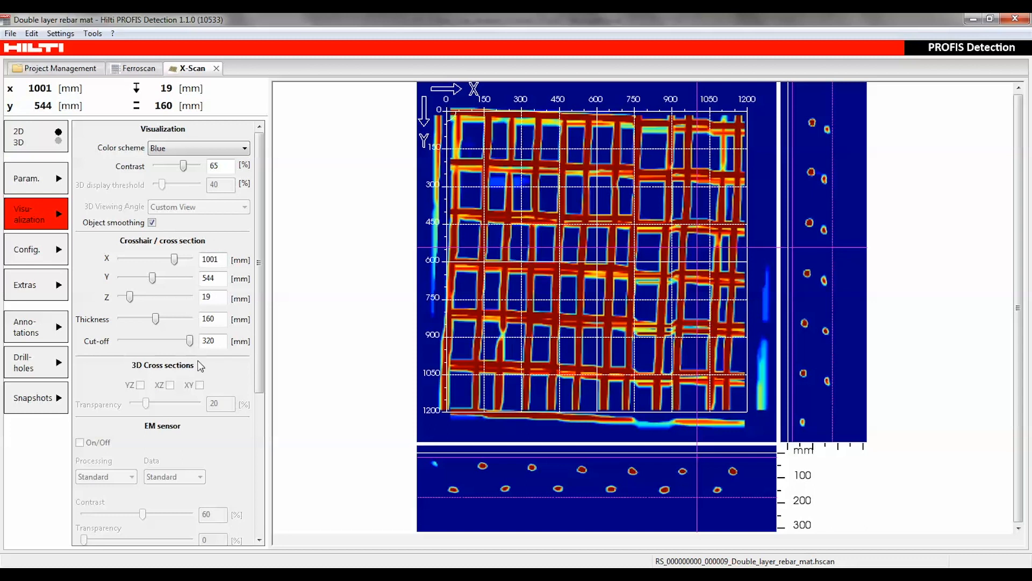
mouse_move(180, 436)
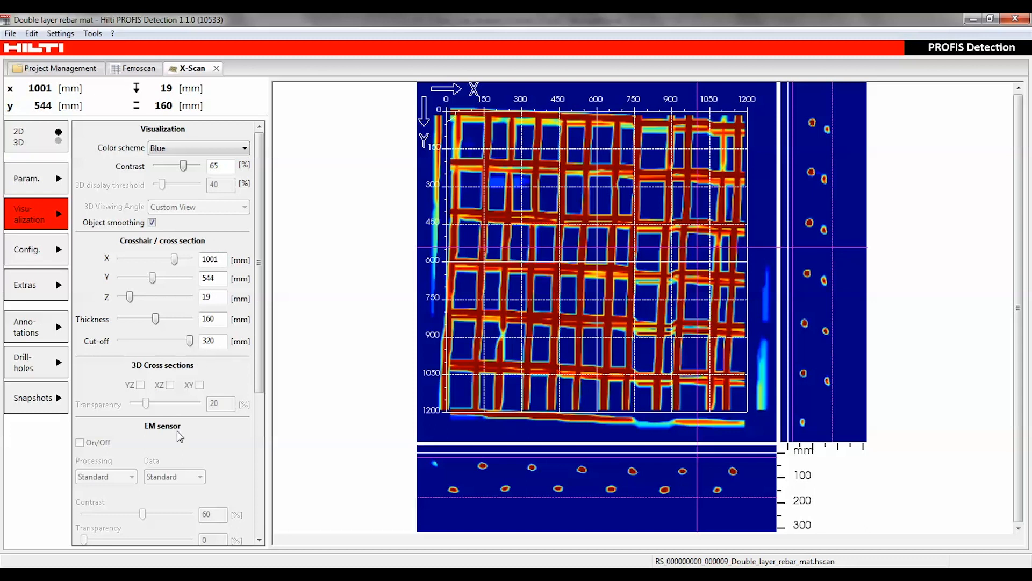
Scroll through the visualization options and bring up the Show/Hide/Colors configuration
scroll("down", 3)
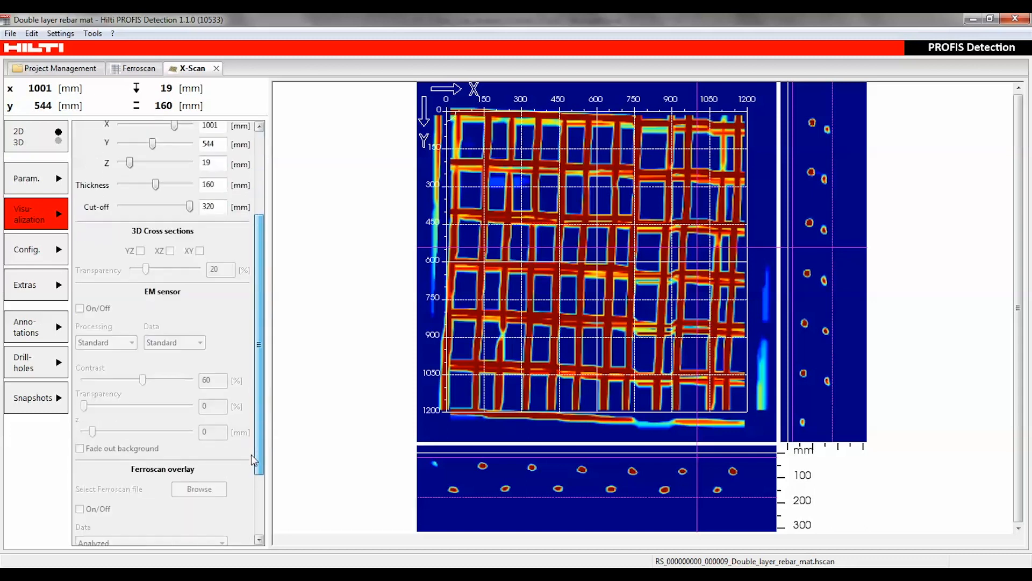
scroll("down", 3)
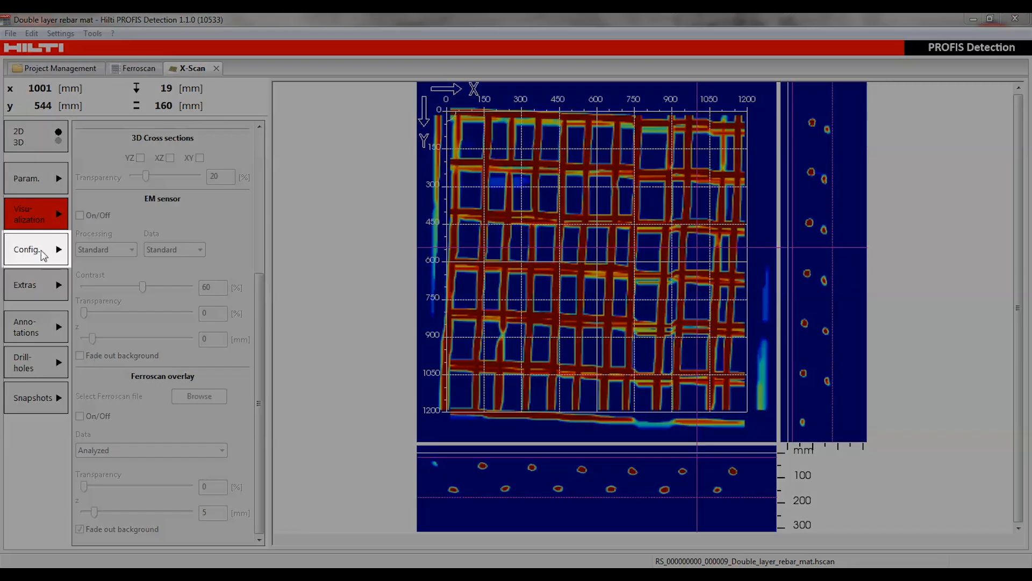
left_click(31, 249)
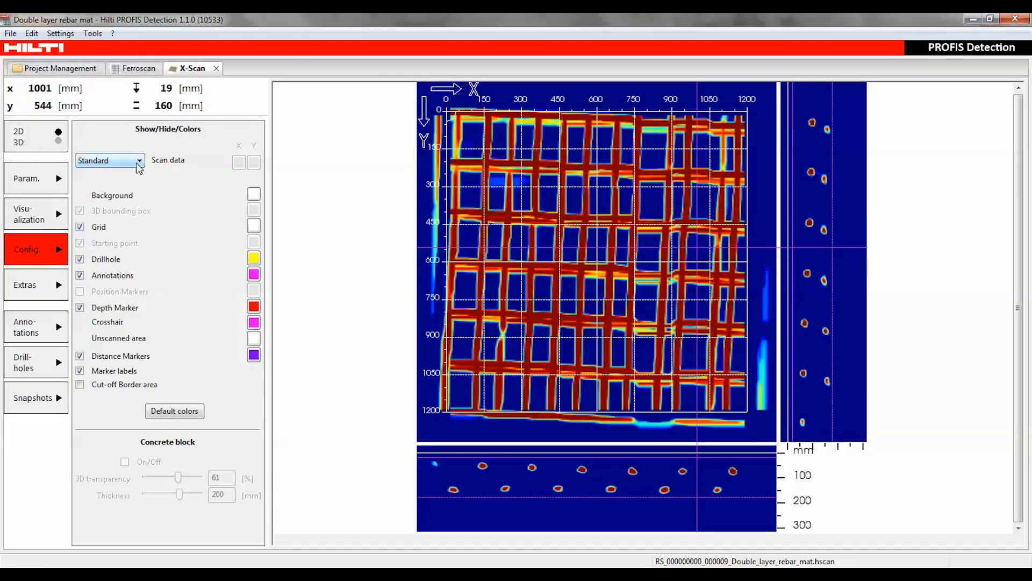
Preview the scan as horizontal bars only, then vertical only, then move on to the report/export extras
left_click(110, 160)
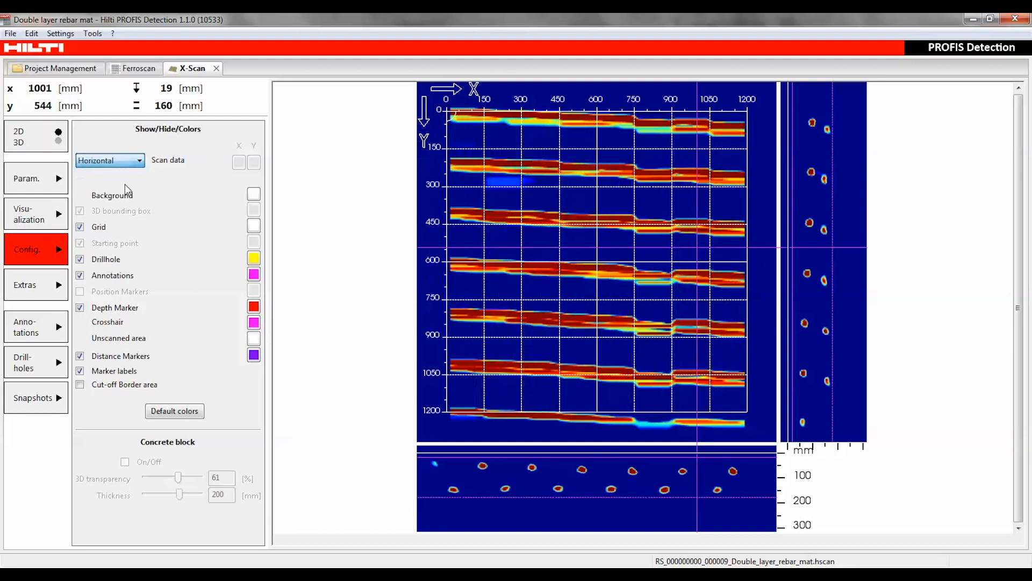
left_click(110, 160)
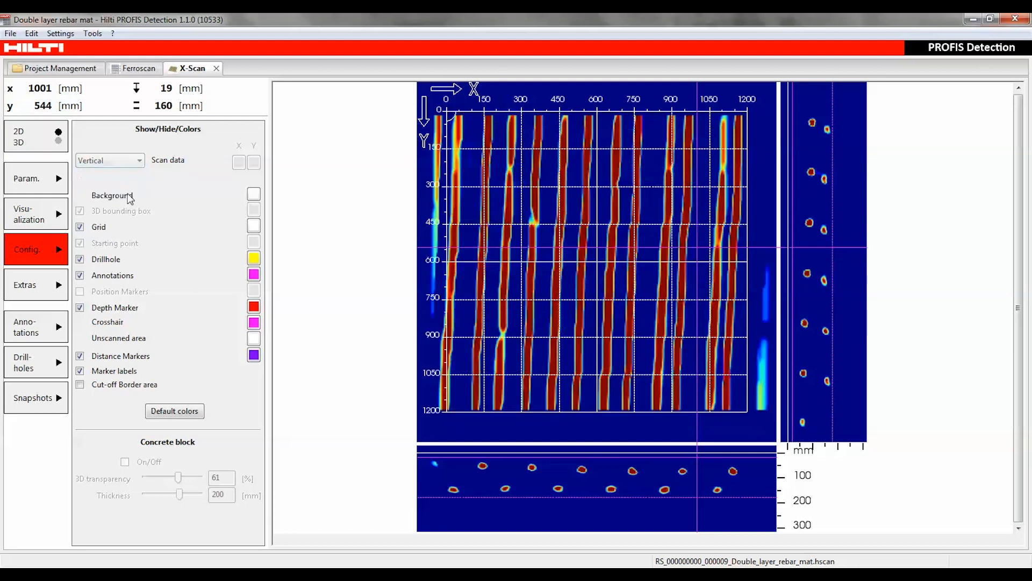
left_click(109, 160)
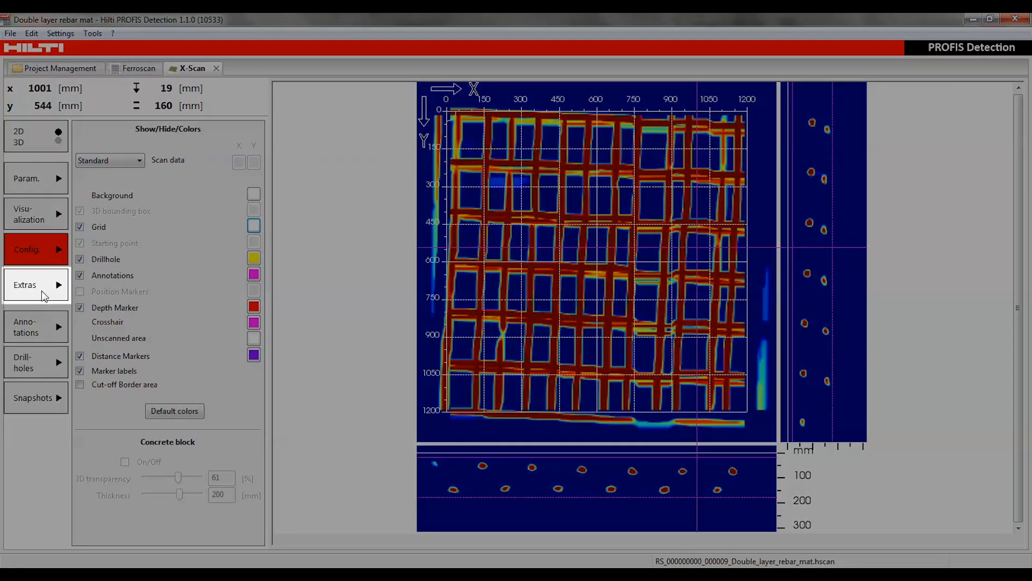
left_click(25, 284)
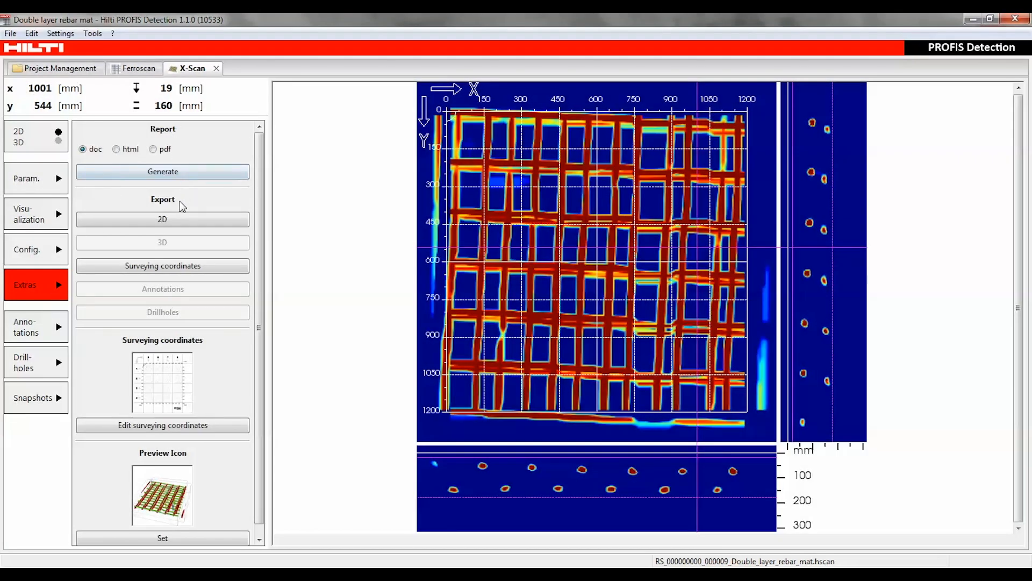
mouse_move(203, 347)
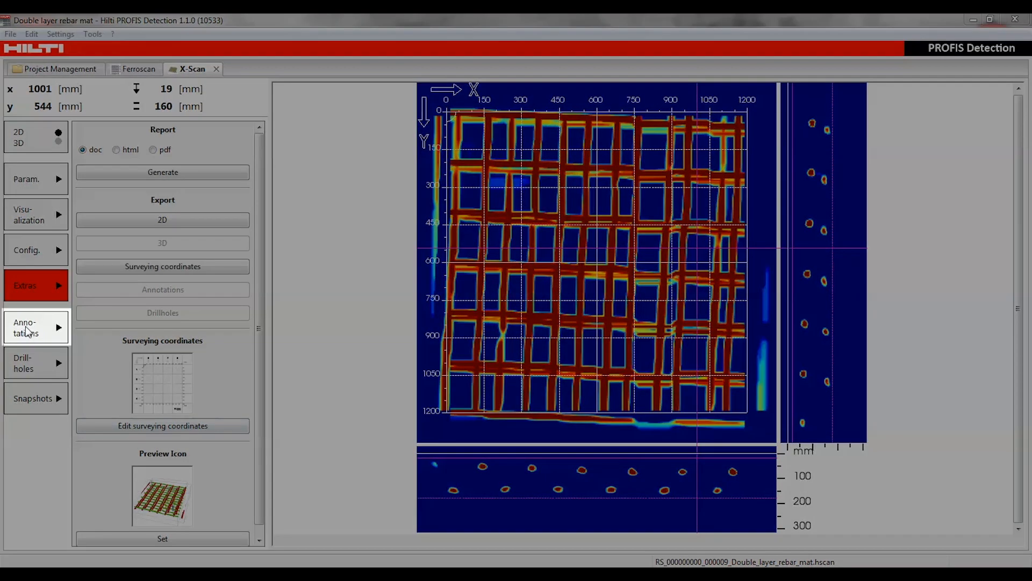
Place an annotation at x 303, y 323 and select the 72 mm distance marker
left_click(34, 327)
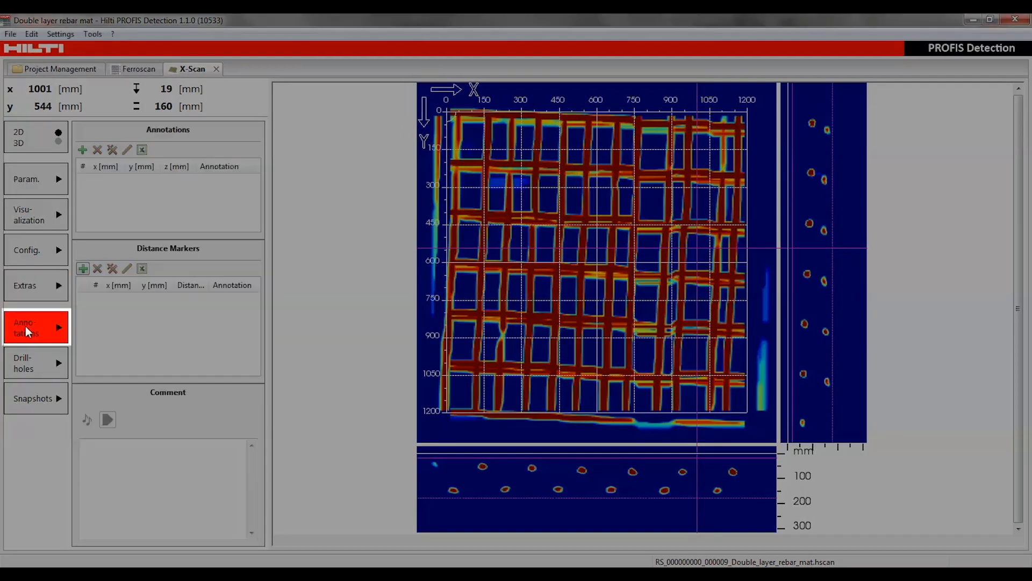
left_click(523, 200)
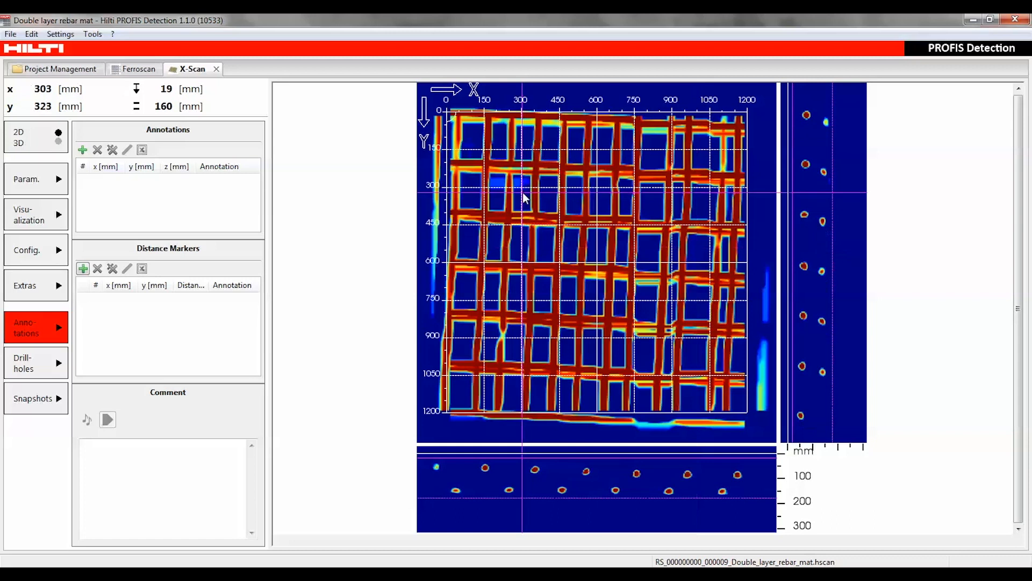
left_click(83, 151)
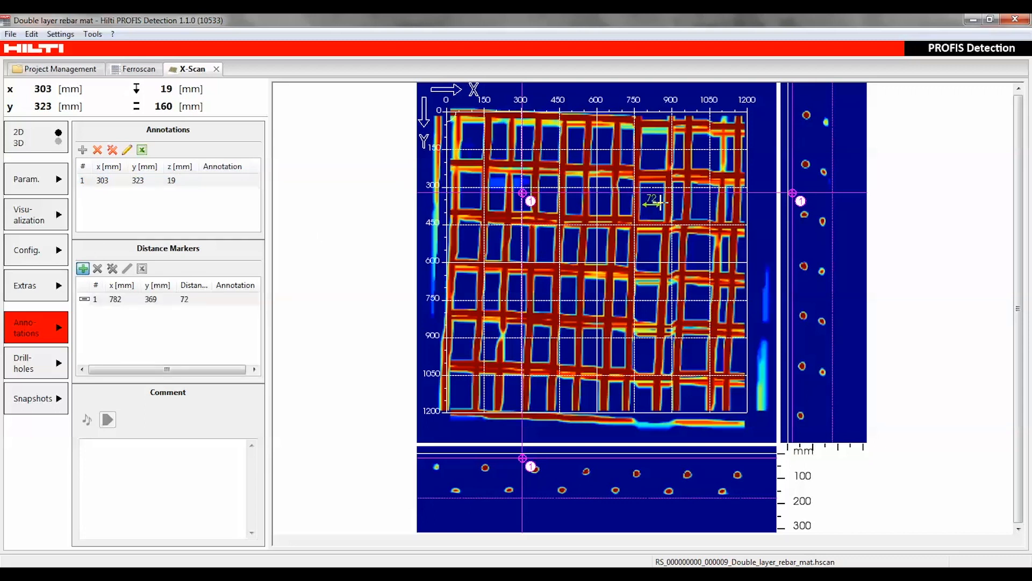
left_click(152, 298)
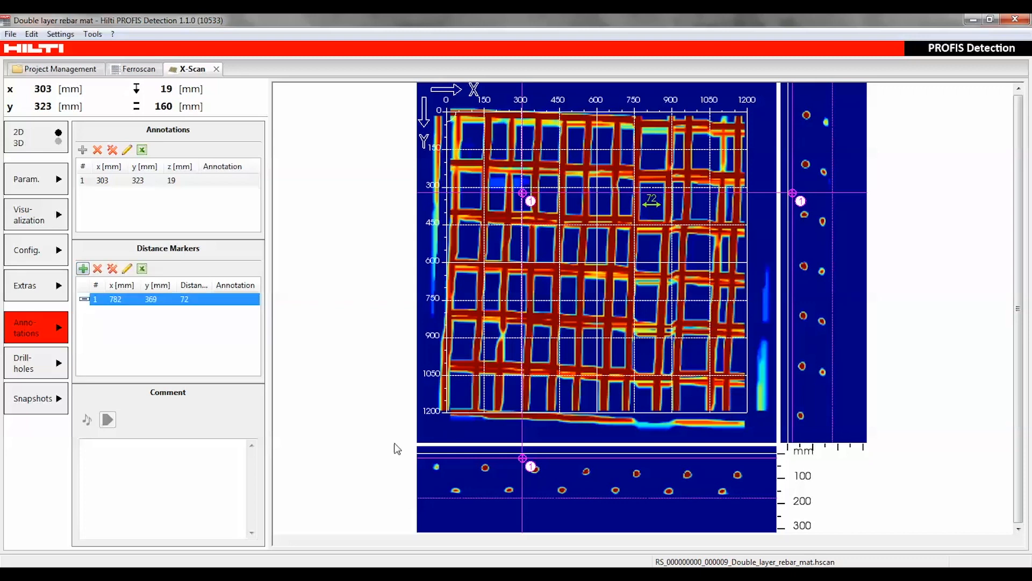
Add the comment 'At annotation one, a drillhole should be made.'
left_click(167, 474)
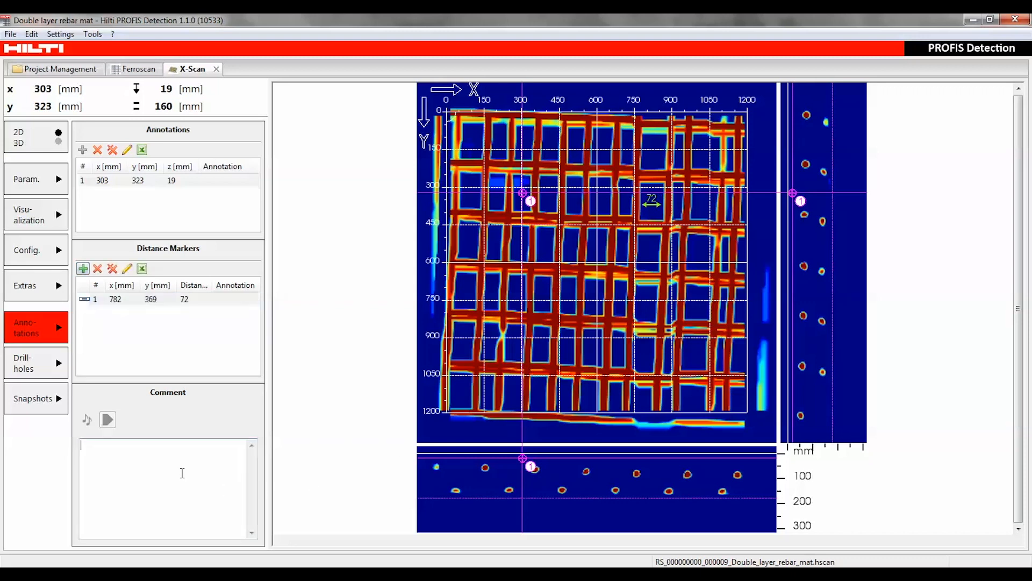
type("At annotation one, a drillhole should be made.")
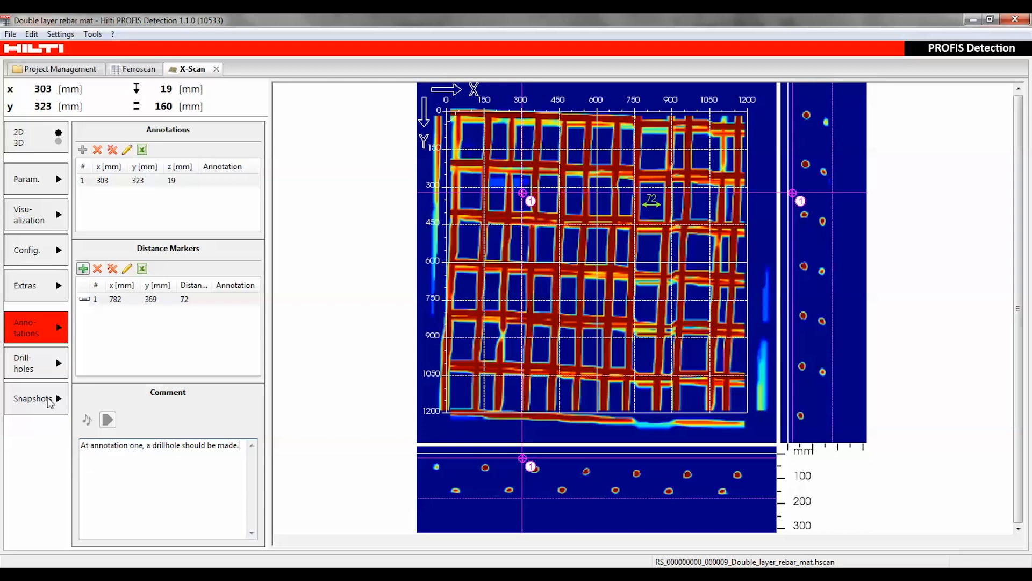
mouse_move(41, 376)
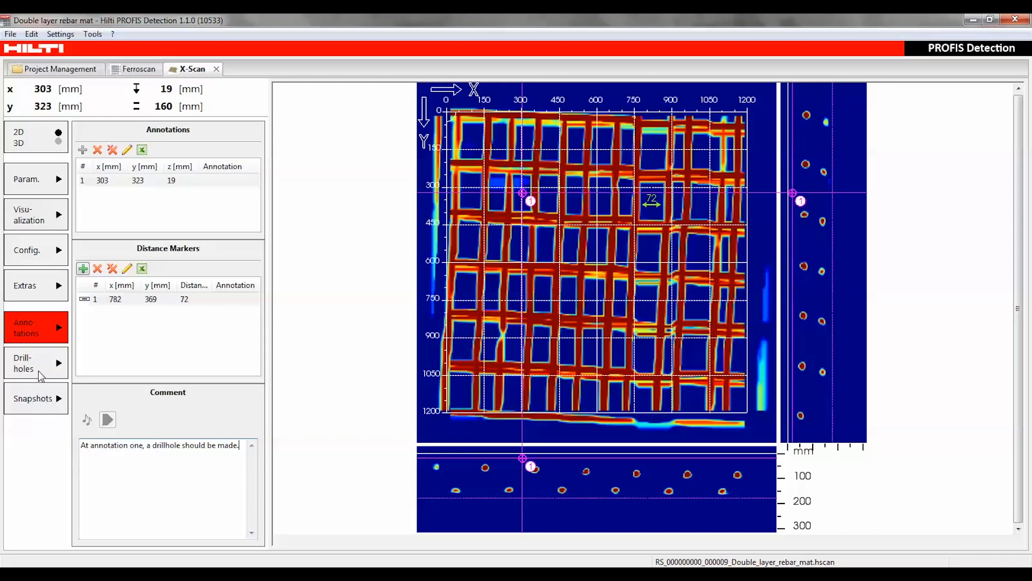
Place a drill hole at annotation one: x 296, y 323, depth 320 mm, diameter 40 mm
left_click(35, 363)
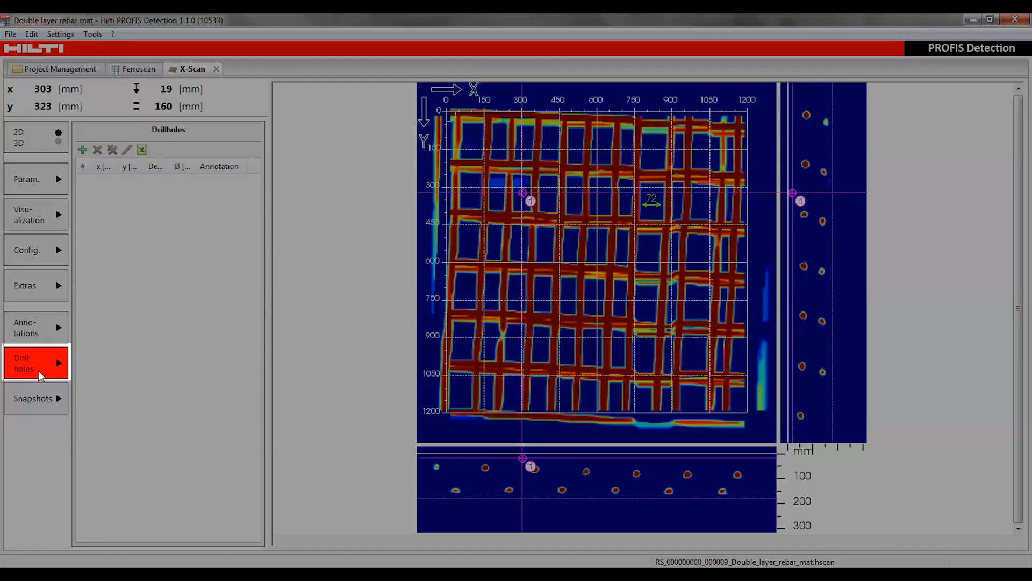
mouse_move(507, 208)
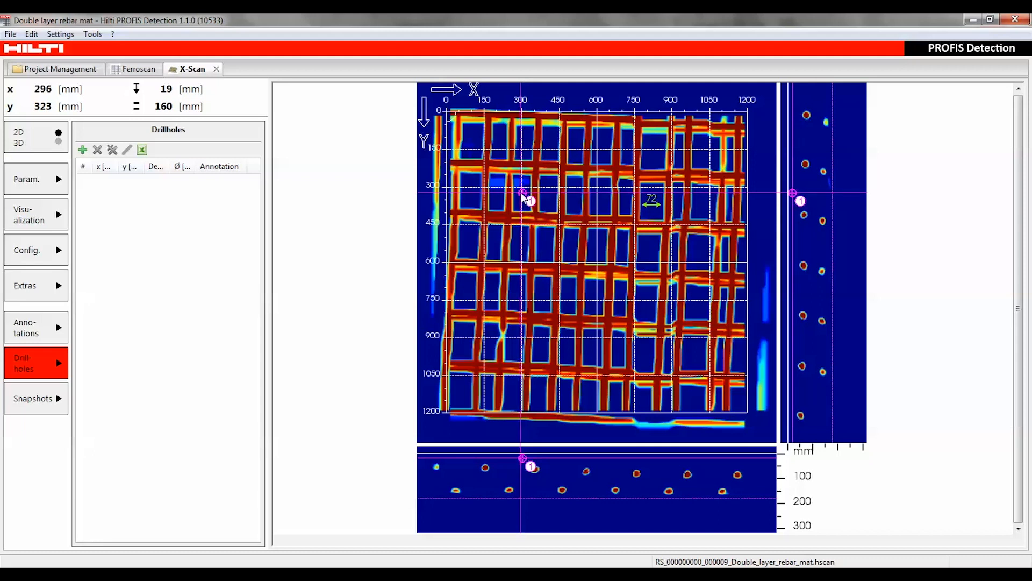
left_click(83, 151)
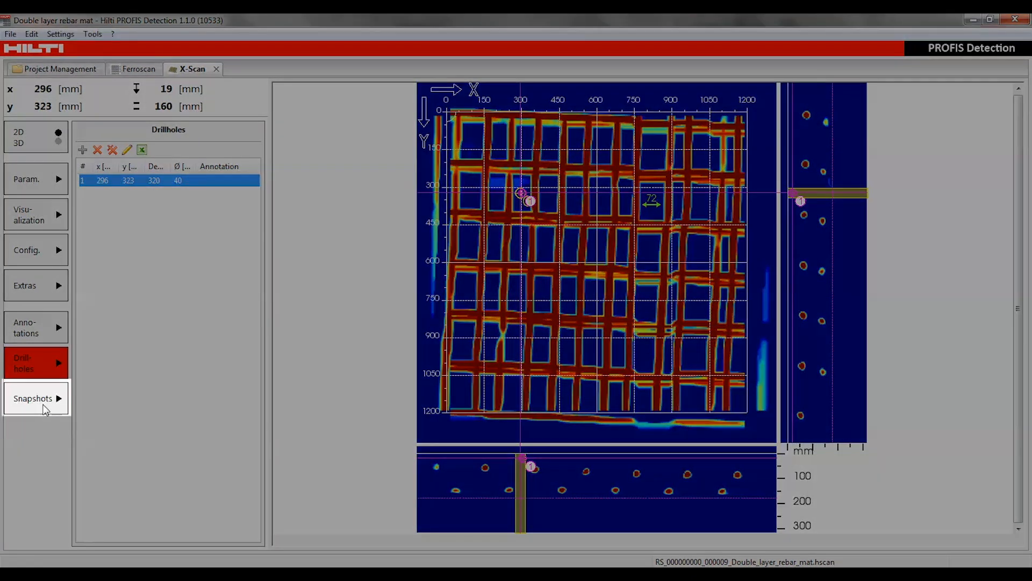
Save Snapshot 1 of the scan and switch the rebar grid to the 3D view
left_click(33, 398)
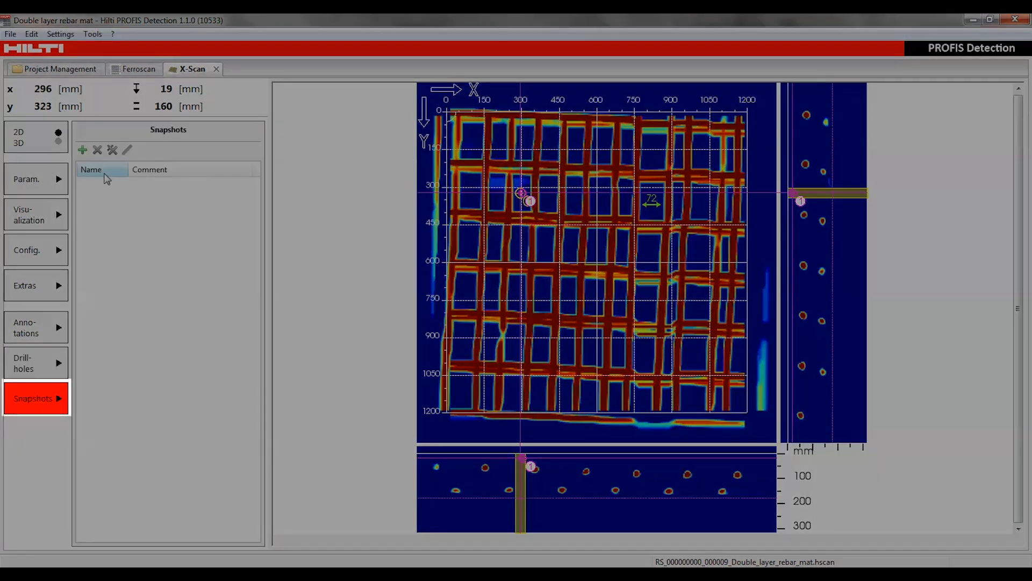
left_click(83, 150)
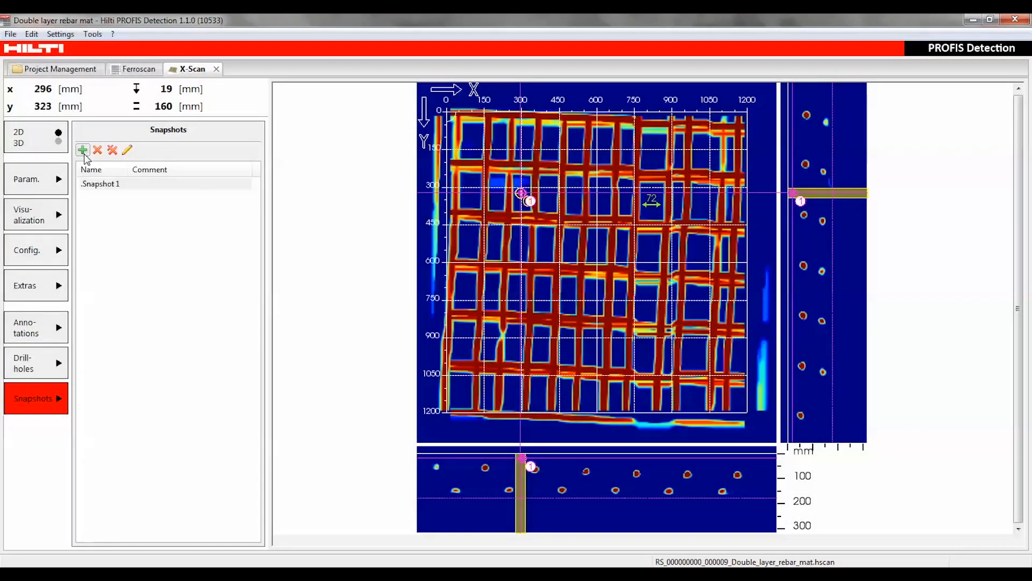
left_click(58, 143)
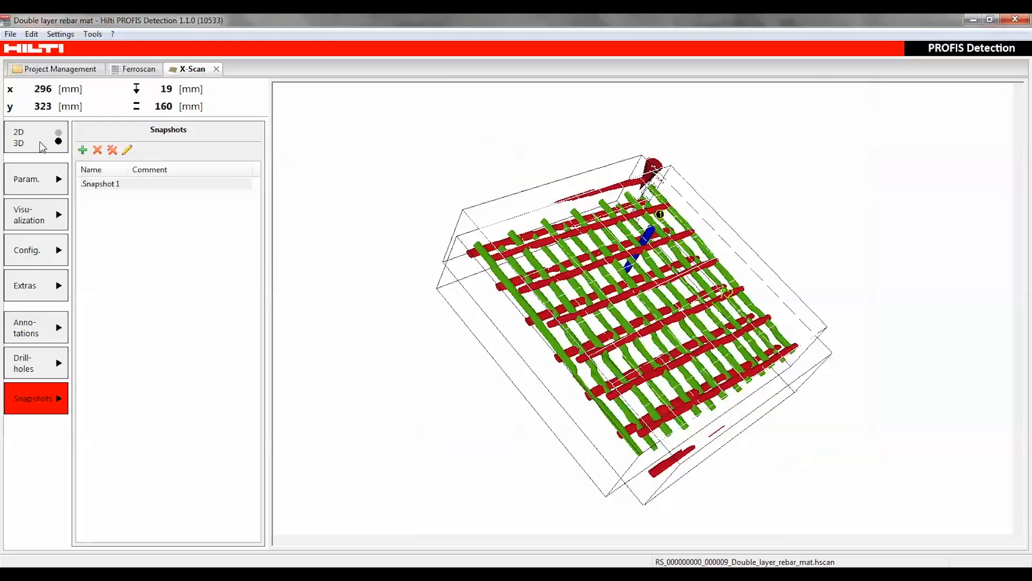